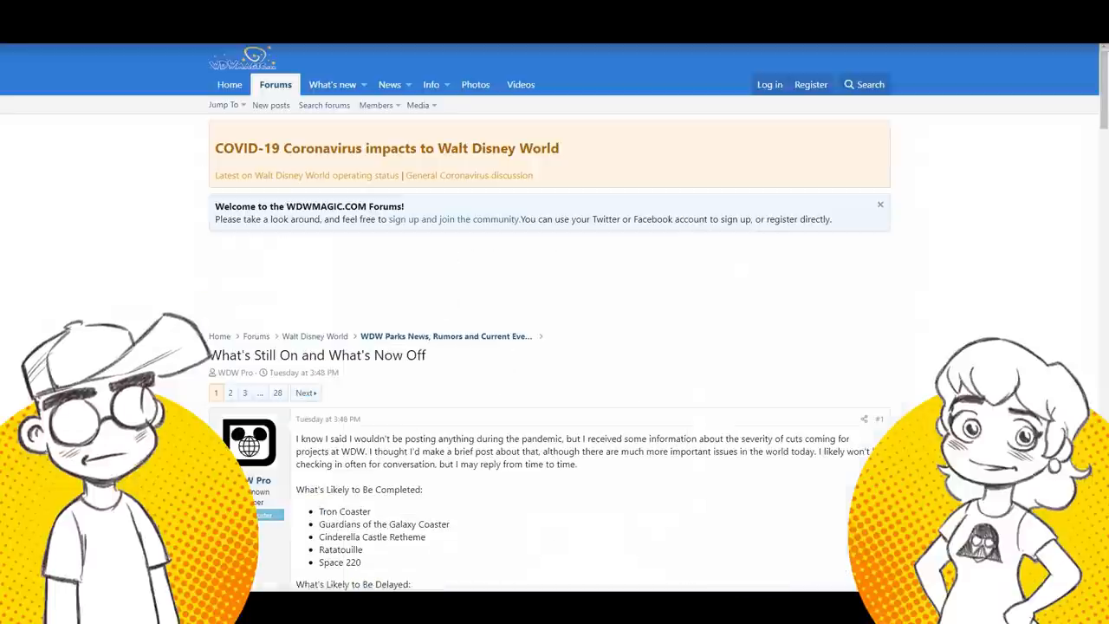
Scroll past the banners to the opening post's completed, delayed and abandoned project lists
{"action": "scroll", "scroll_direction": "down", "scroll_amount": 3}
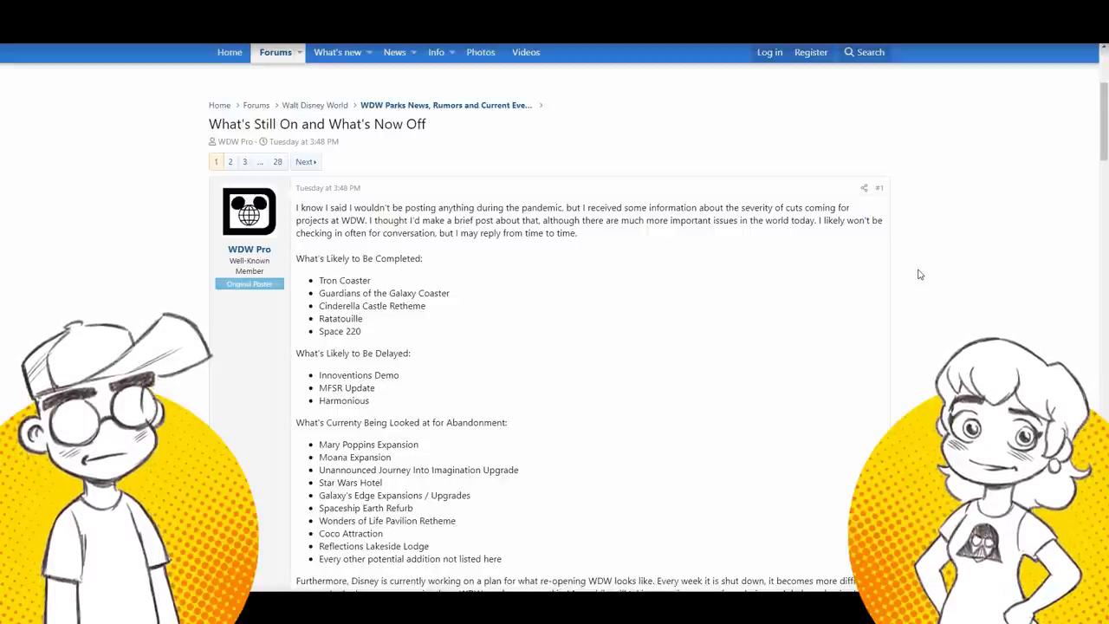
{"action": "mouse_move", "coordinate": [640, 266]}
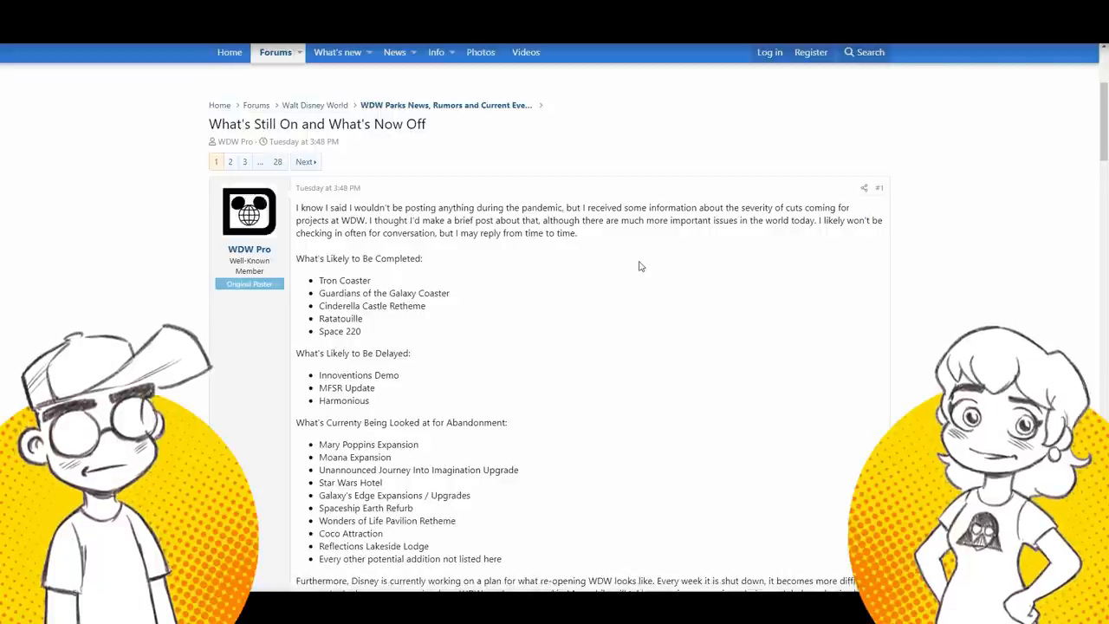
Scroll to the reopening outline covering reduced capacities, Epcot staying closed, no parades or character meets
{"action": "scroll", "scroll_direction": "down", "scroll_amount": 3}
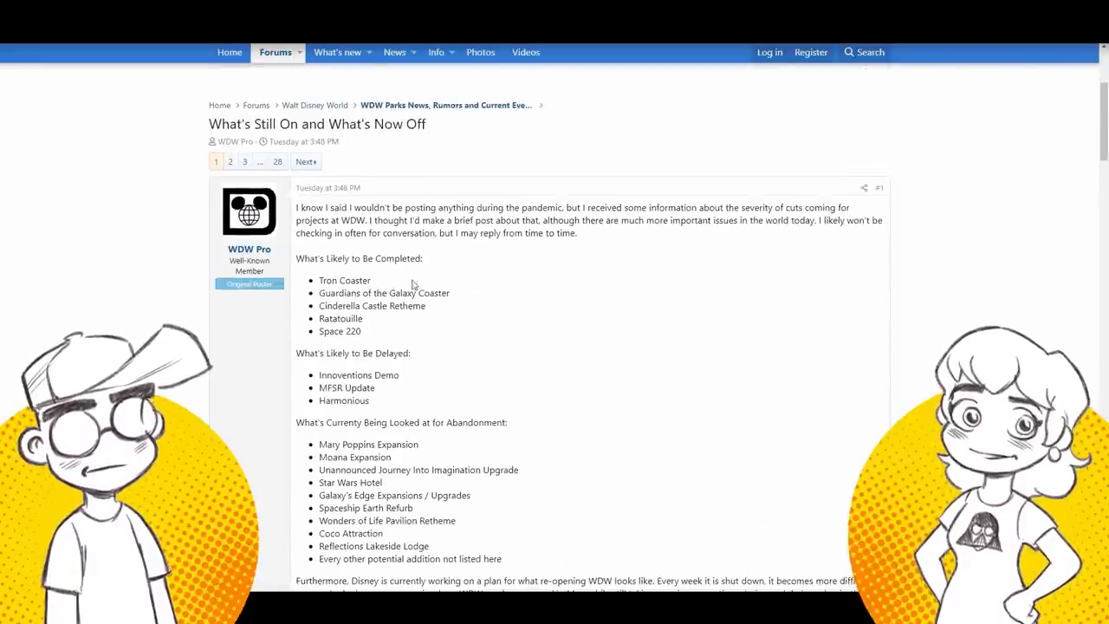
{"action": "scroll", "scroll_direction": "down", "scroll_amount": 3}
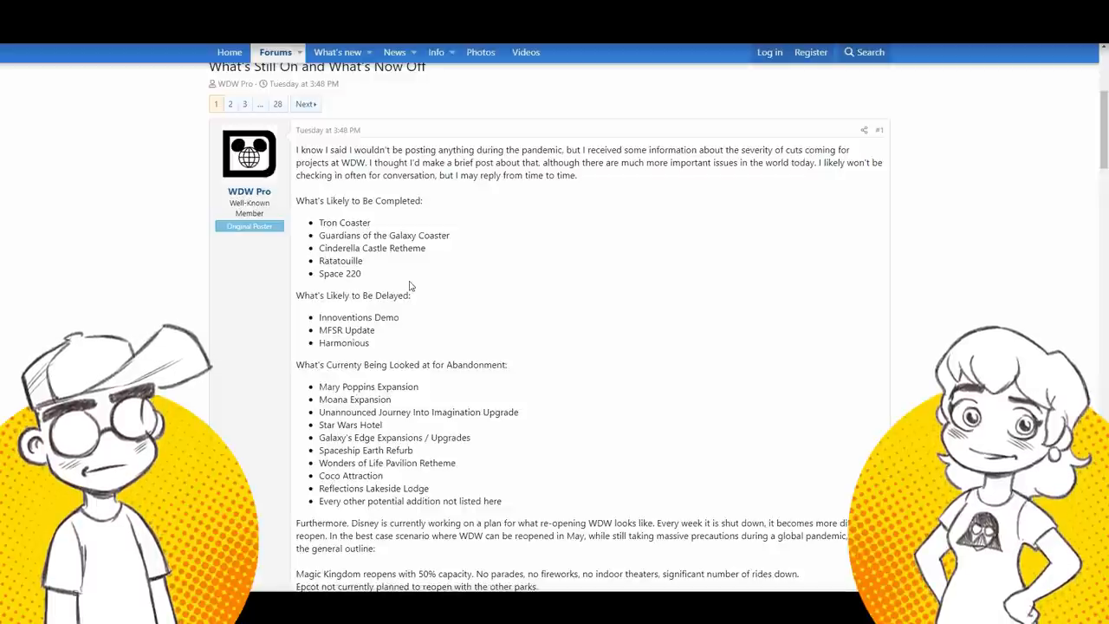
{"action": "scroll", "scroll_direction": "down", "scroll_amount": 3}
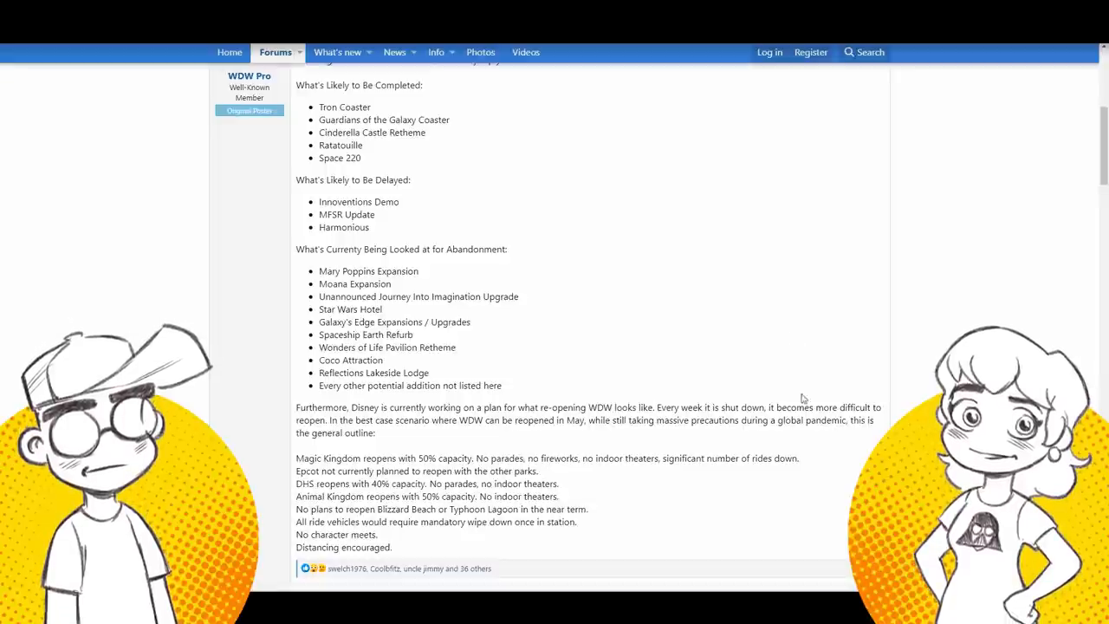
Scroll past the end of post #1 to the first reply quoting WDW Pro
{"action": "scroll", "scroll_direction": "down", "scroll_amount": 3}
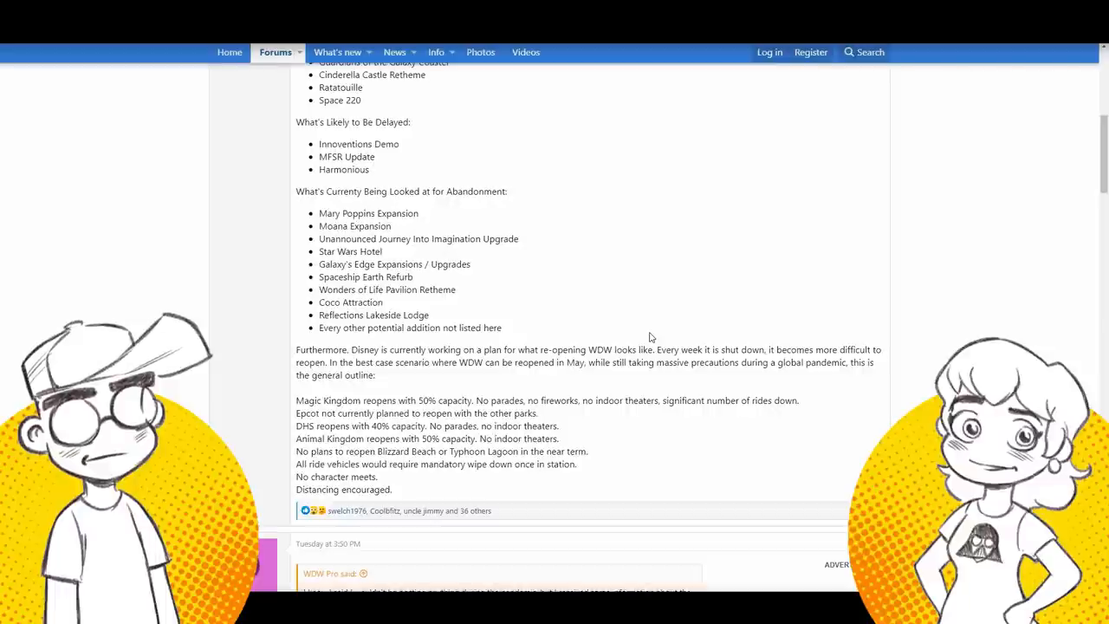
{"action": "scroll", "scroll_direction": "down", "scroll_amount": 3}
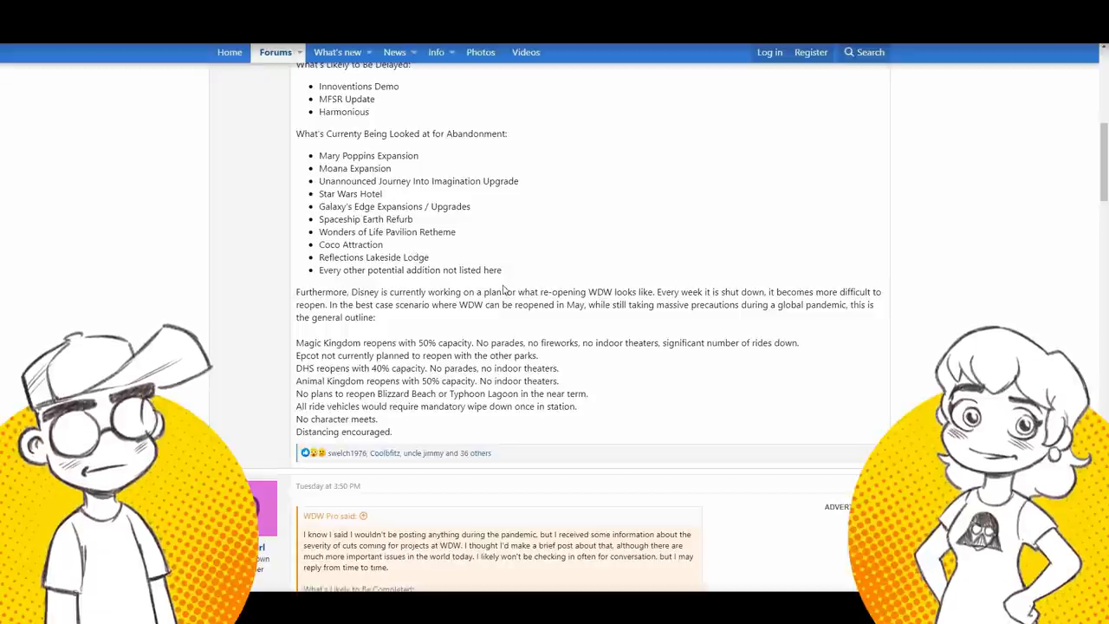
{"action": "scroll", "scroll_direction": "down", "scroll_amount": 3}
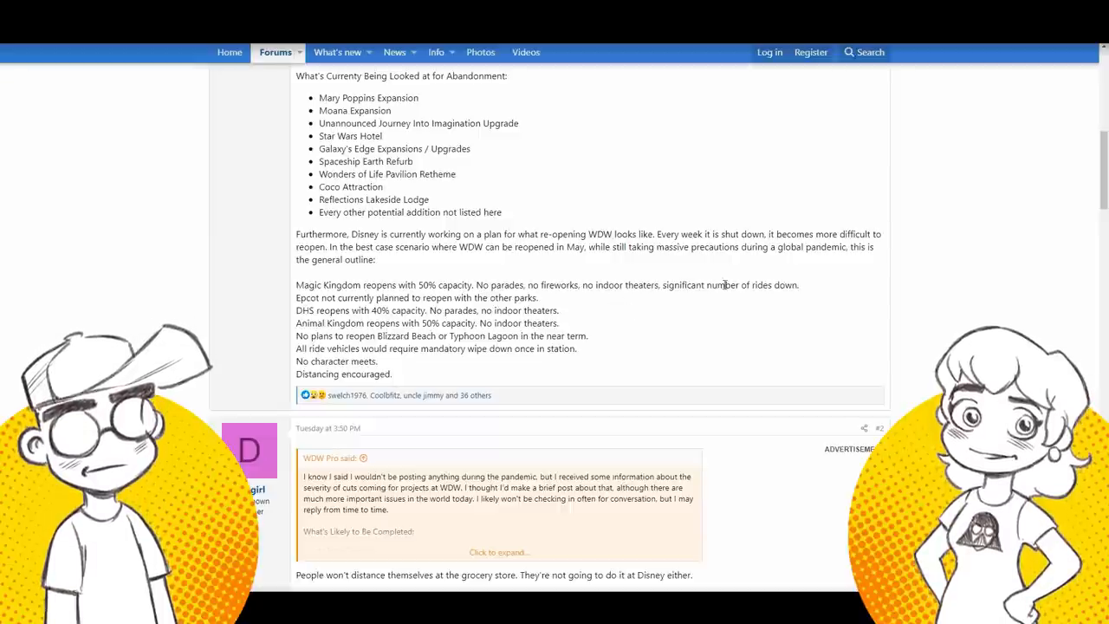
{"action": "mouse_move", "coordinate": [786, 295]}
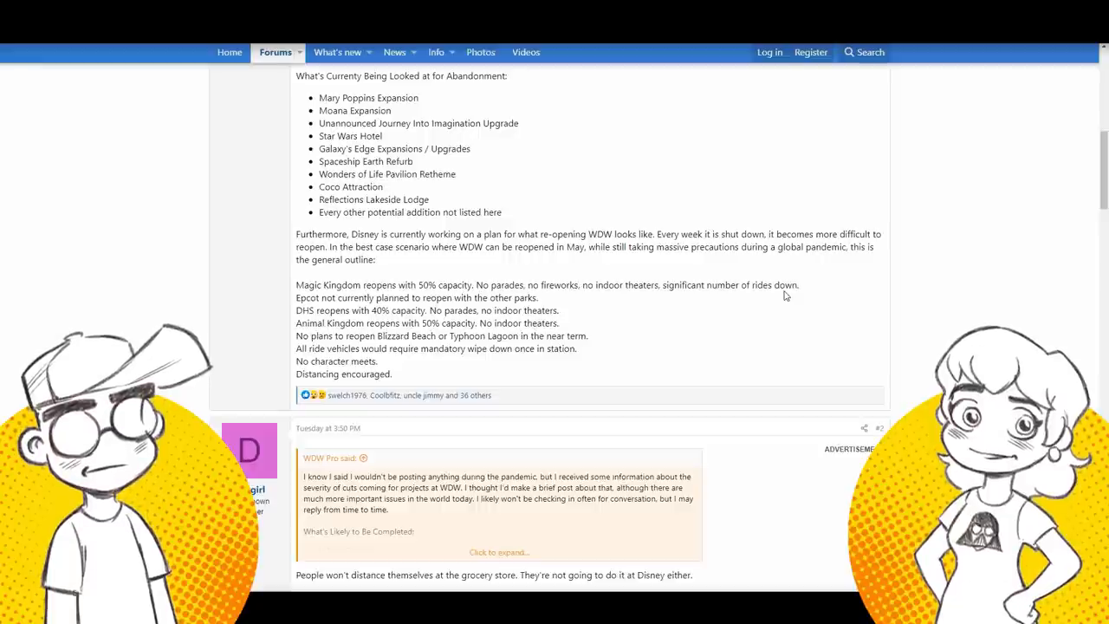
{"action": "scroll", "scroll_direction": "down", "scroll_amount": 3}
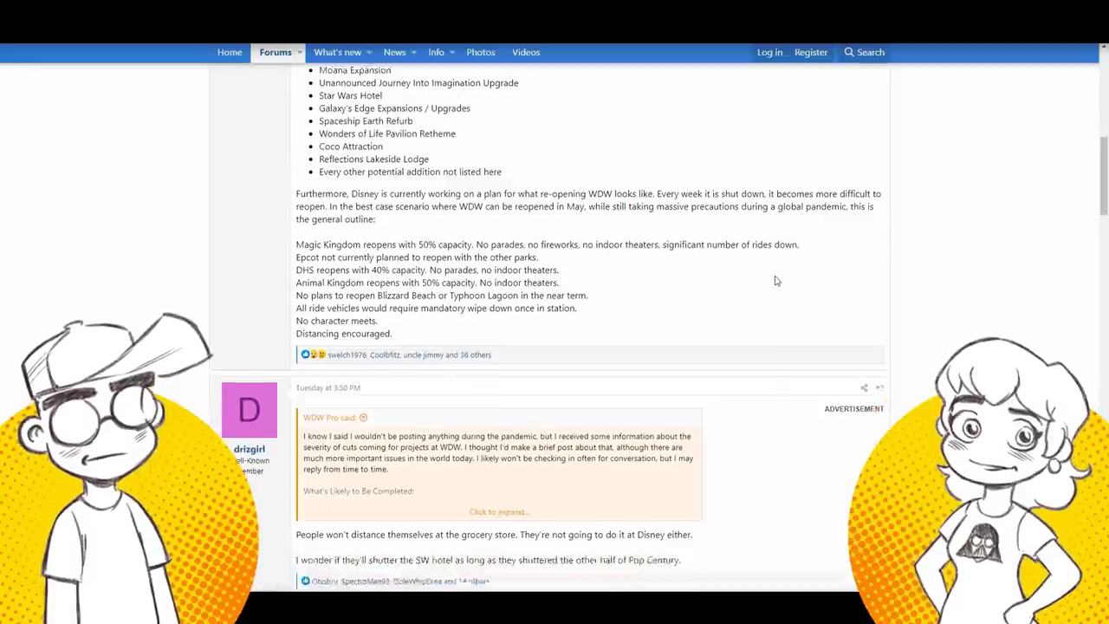
{"action": "scroll", "scroll_direction": "down", "scroll_amount": 3}
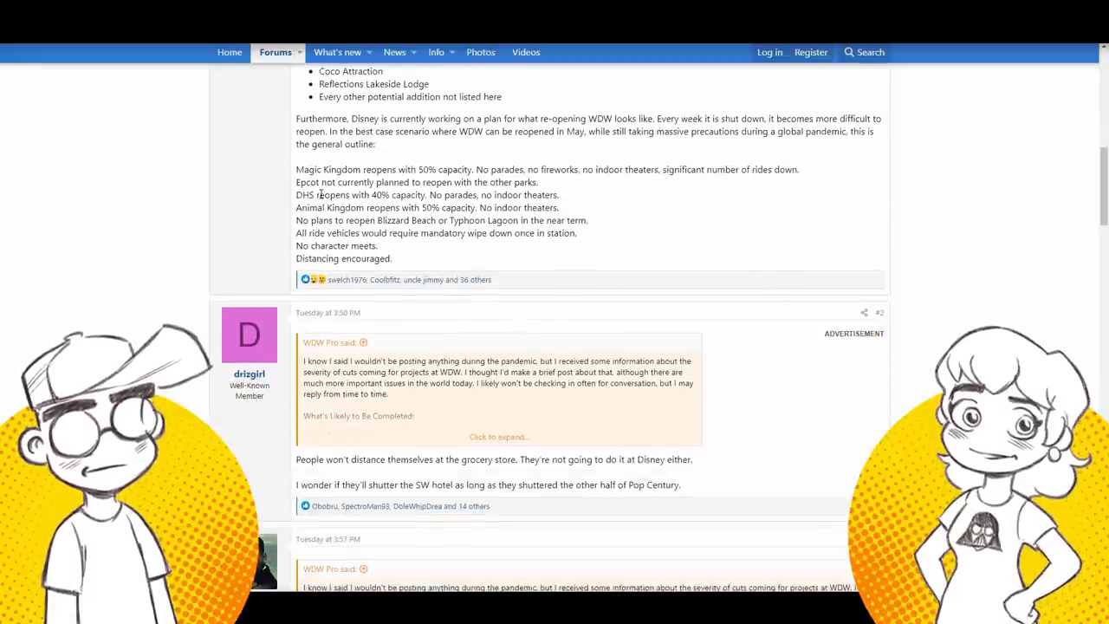
Drag-select the sentence saying Epcot is not planned to reopen with the other parks
{"action": "left_click_drag", "start_coordinate": [360, 169], "coordinate": [537, 182]}
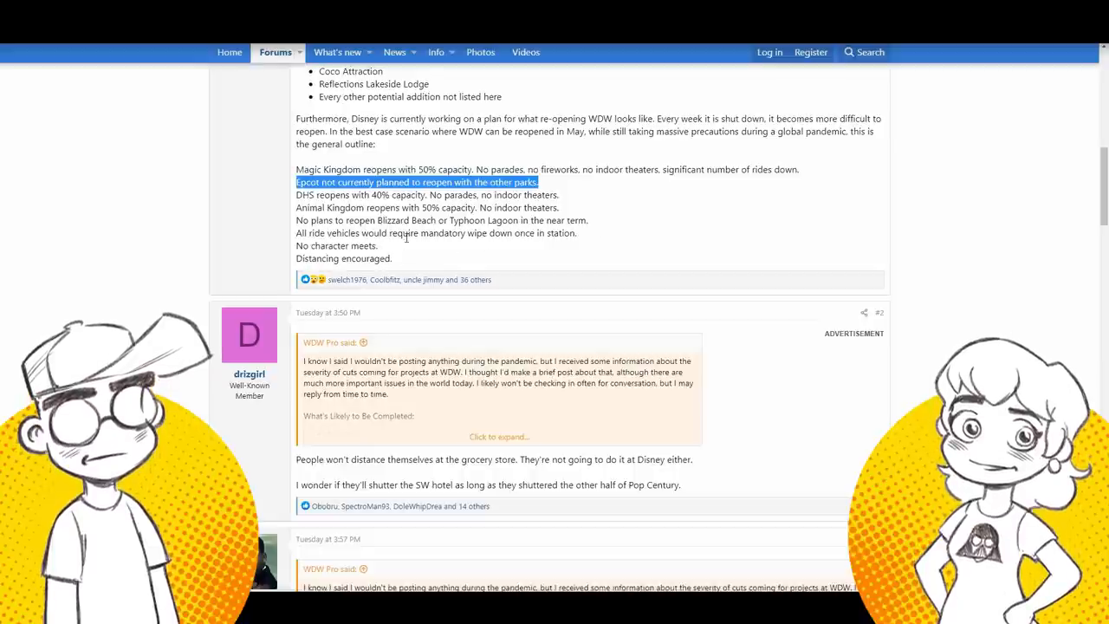
{"action": "mouse_move", "coordinate": [578, 243]}
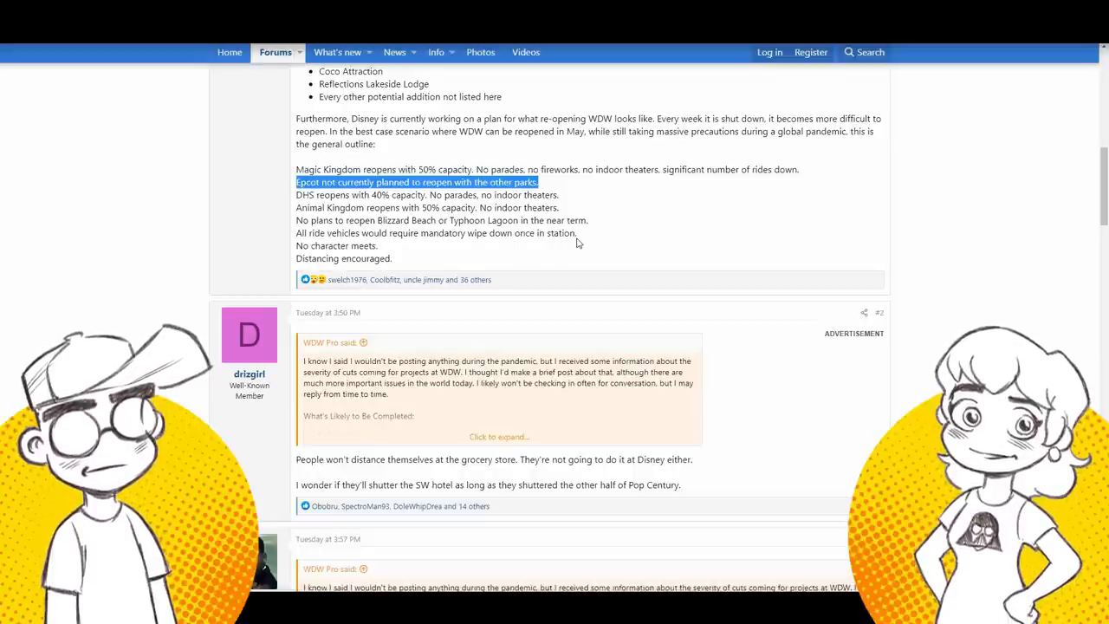
{"action": "mouse_move", "coordinate": [581, 244]}
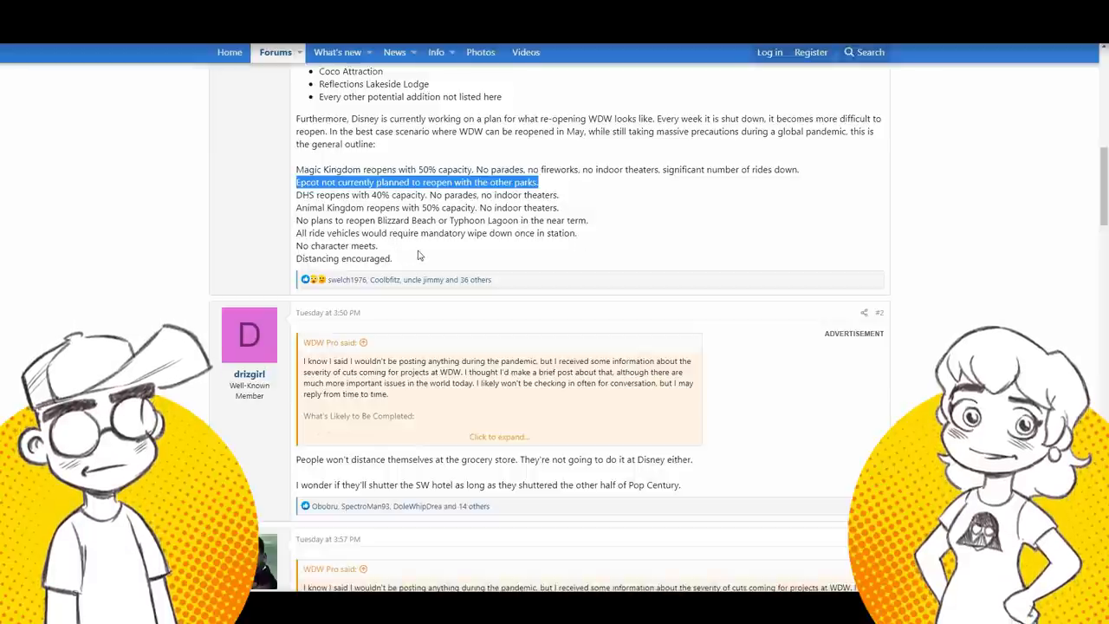
{"action": "mouse_move", "coordinate": [406, 272]}
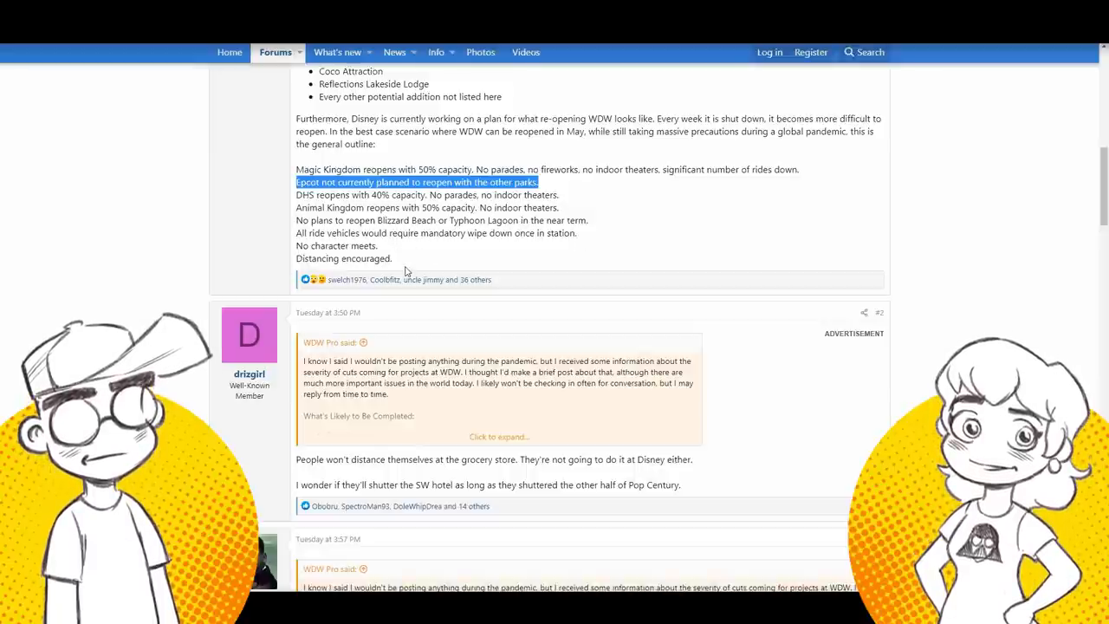
Scroll to show the abandonment-candidate list above the reopening outline, Epcot line still selected
{"action": "scroll", "scroll_direction": "down", "scroll_amount": 3}
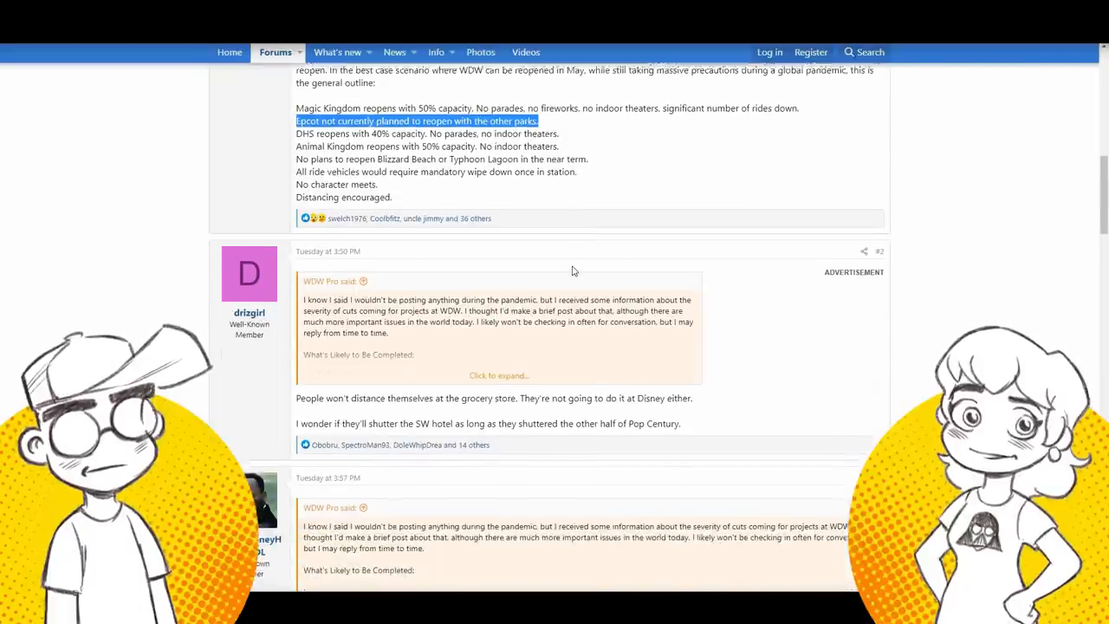
{"action": "scroll", "scroll_direction": "down", "scroll_amount": 3}
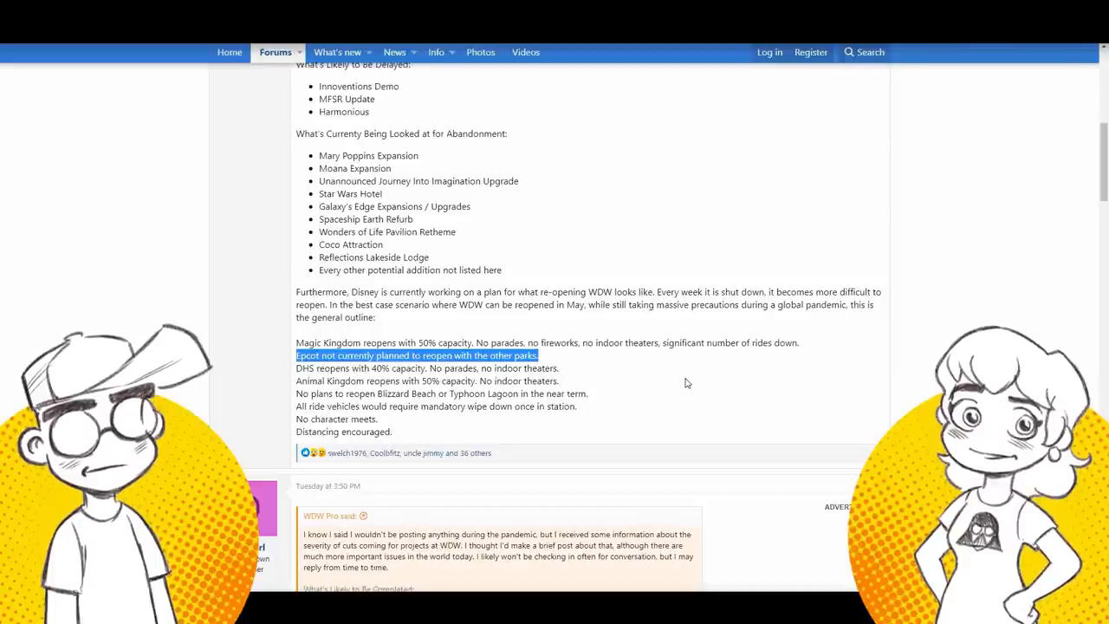
{"action": "scroll", "scroll_direction": "up", "scroll_amount": 3}
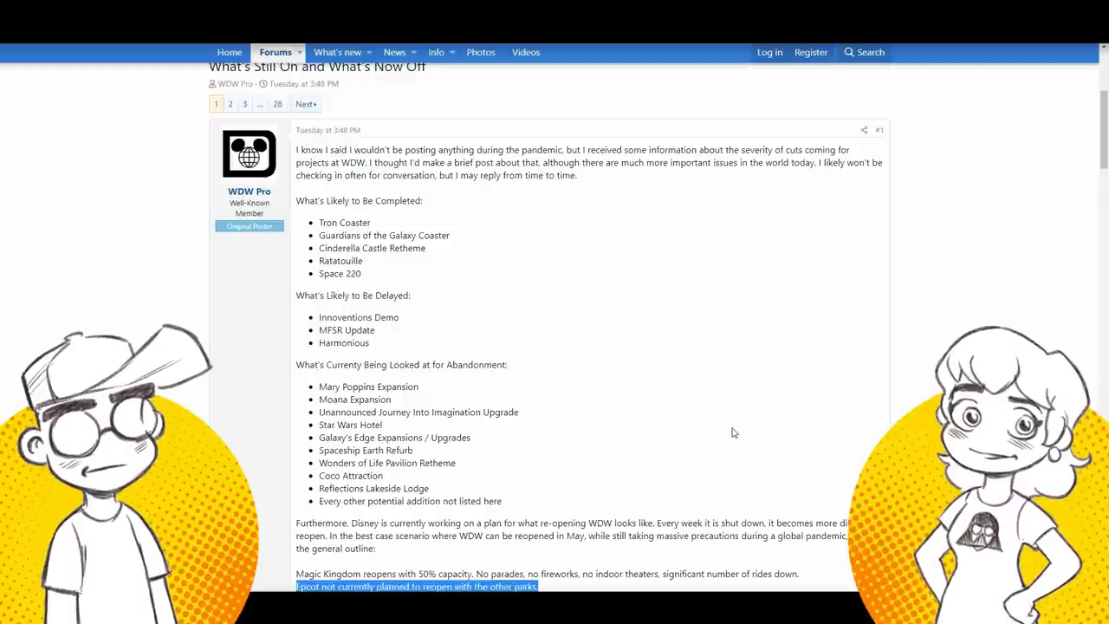
{"action": "mouse_move", "coordinate": [705, 432]}
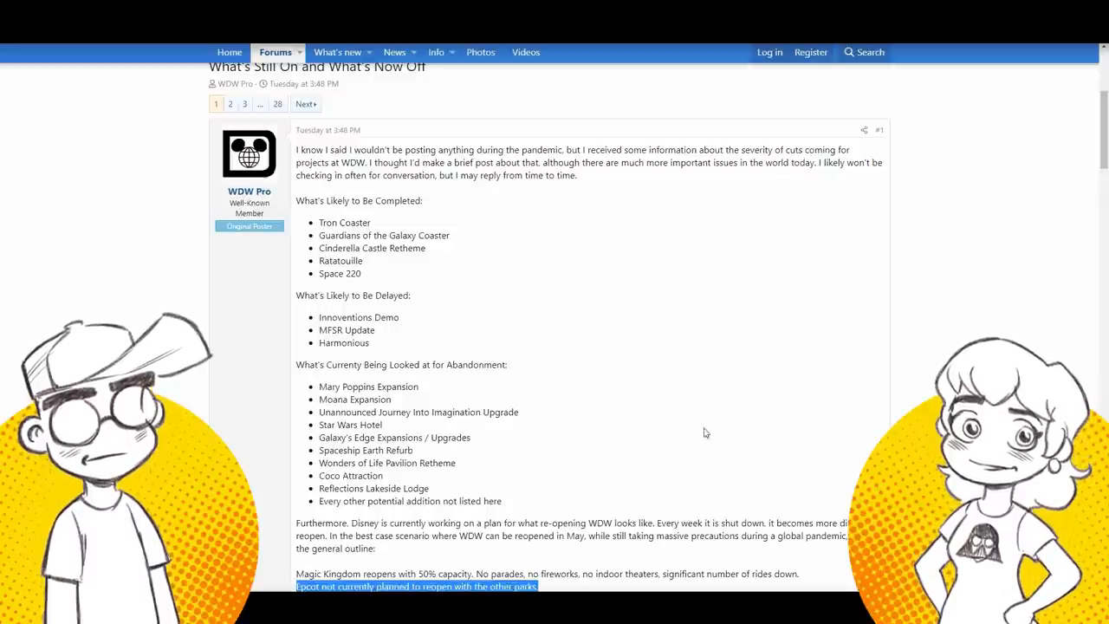
{"action": "mouse_move", "coordinate": [650, 345]}
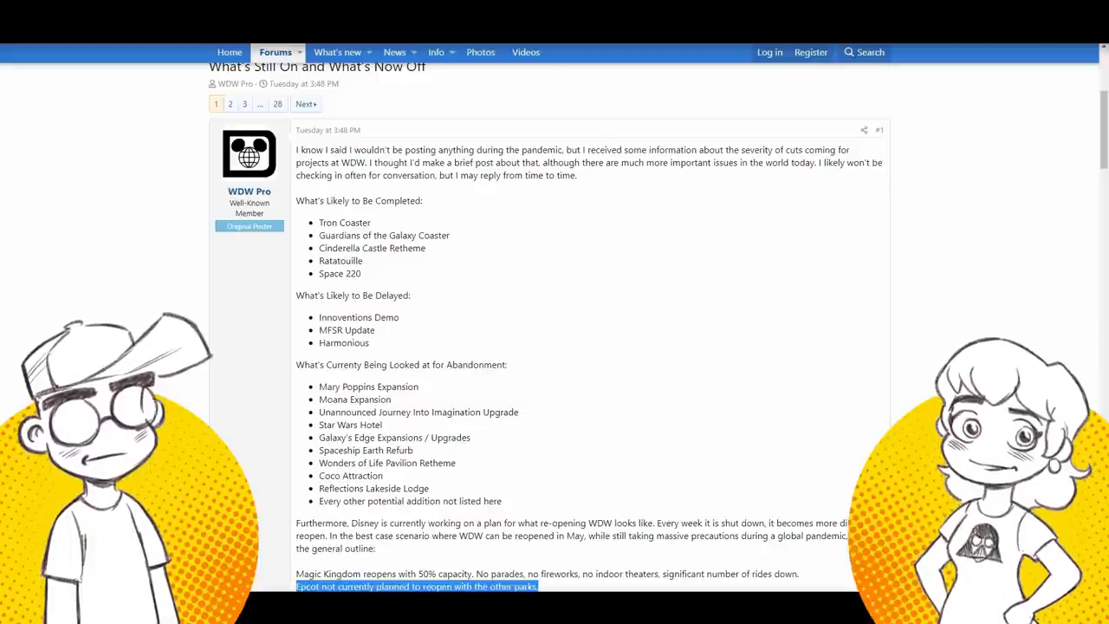
{"action": "scroll", "scroll_direction": "down", "scroll_amount": 3}
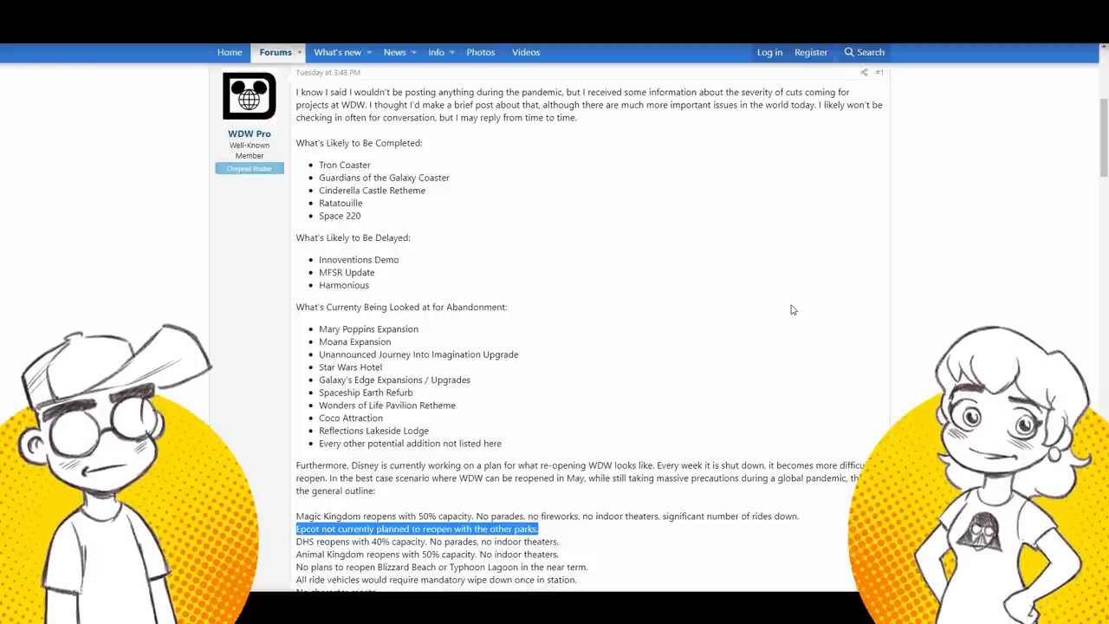
{"action": "scroll", "scroll_direction": "down", "scroll_amount": 3}
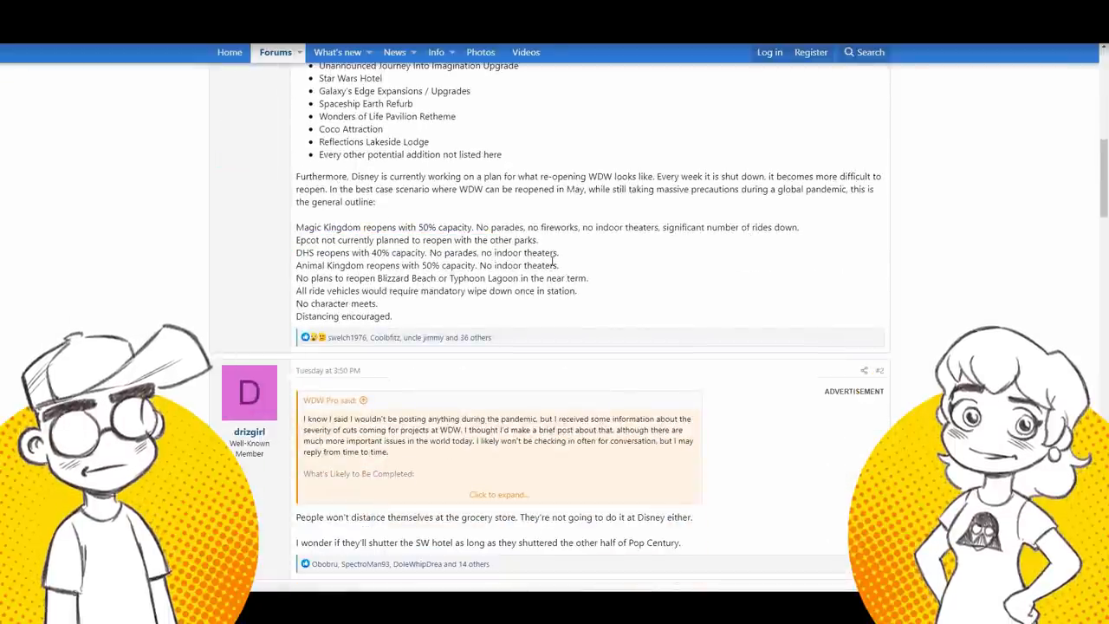
Scroll to replies #4–#7, including WDW Pro's warning about abandoning Guardians
{"action": "scroll", "scroll_direction": "down", "scroll_amount": 3}
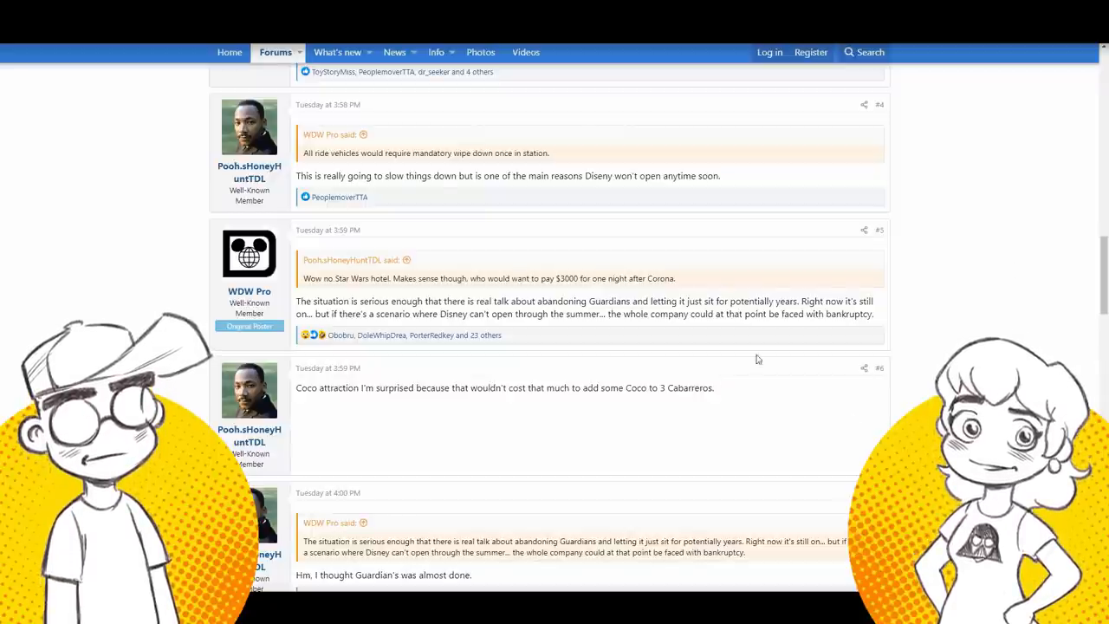
Highlight reply #5's bankruptcy warning, skim later replies, then return to the opening post's abandonment list
{"action": "left_click_drag", "start_coordinate": [607, 313], "coordinate": [871, 314]}
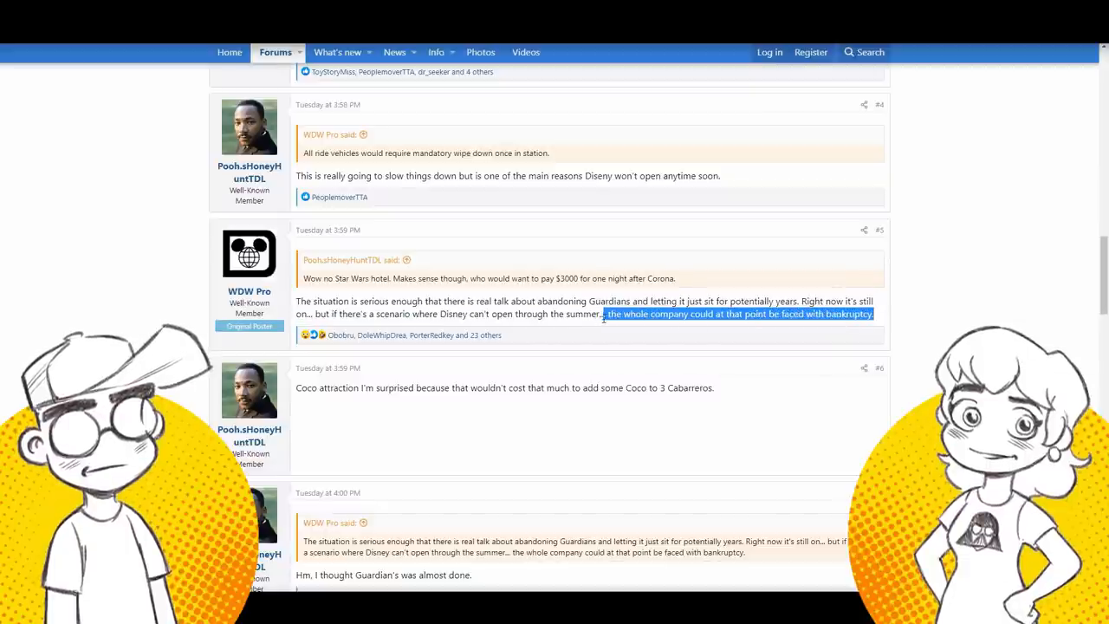
{"action": "scroll", "scroll_direction": "down", "scroll_amount": 3}
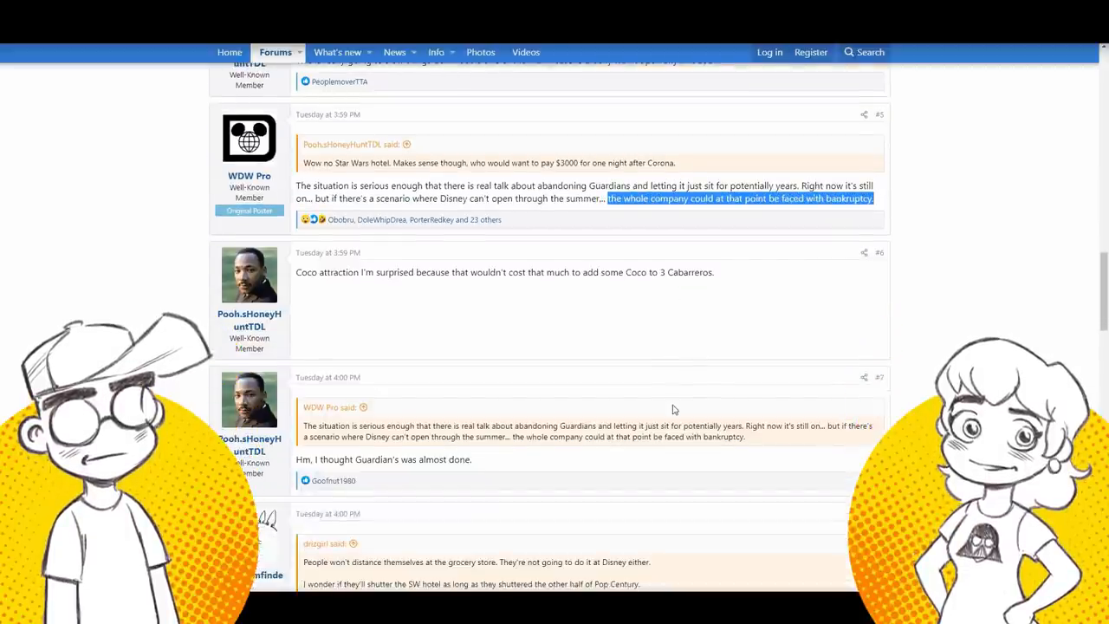
{"action": "scroll", "scroll_direction": "down", "scroll_amount": 3}
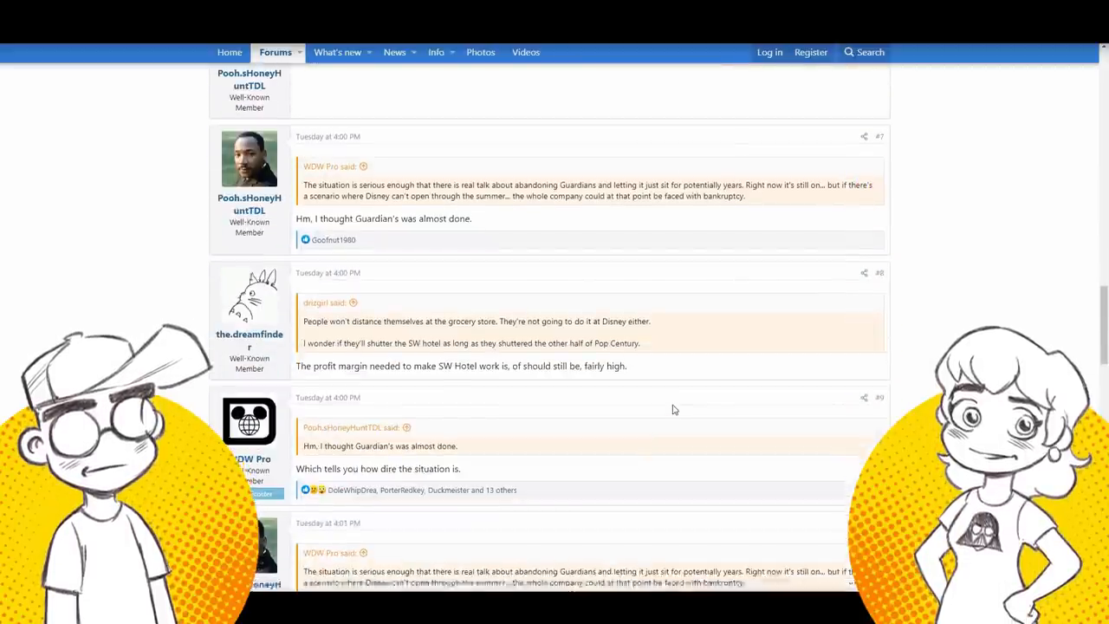
{"action": "scroll", "scroll_direction": "down", "scroll_amount": 3}
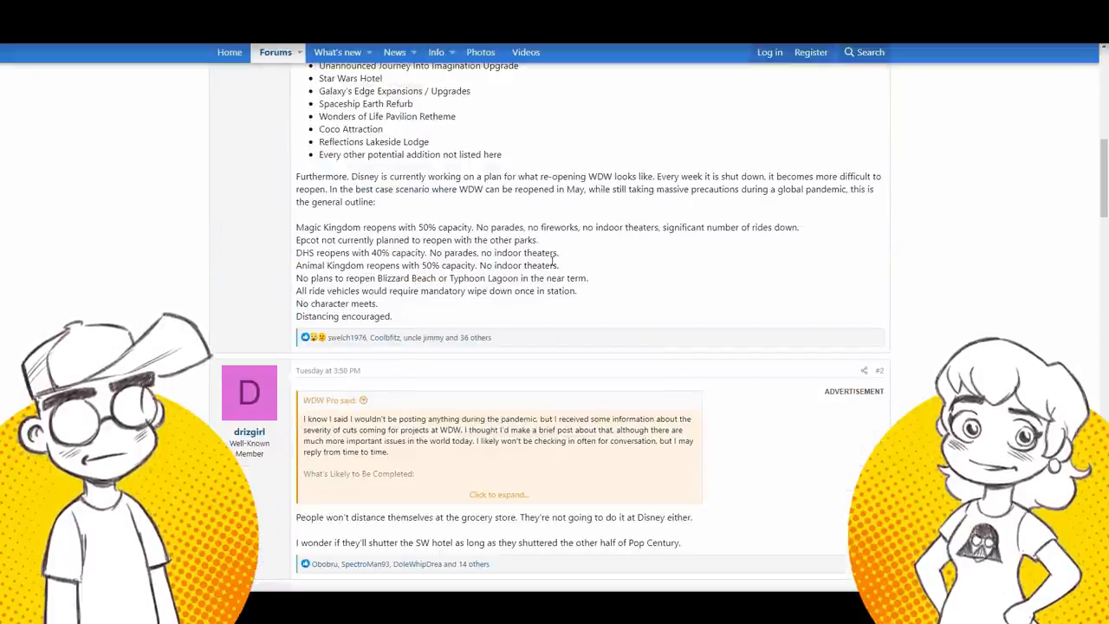
{"action": "scroll", "scroll_direction": "up", "scroll_amount": 3}
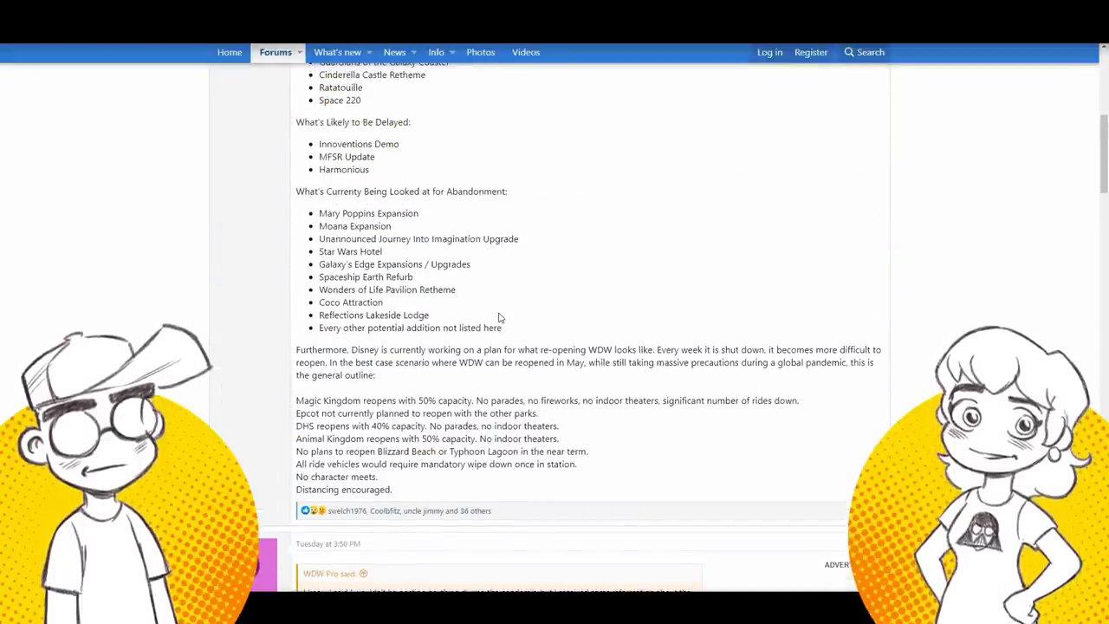